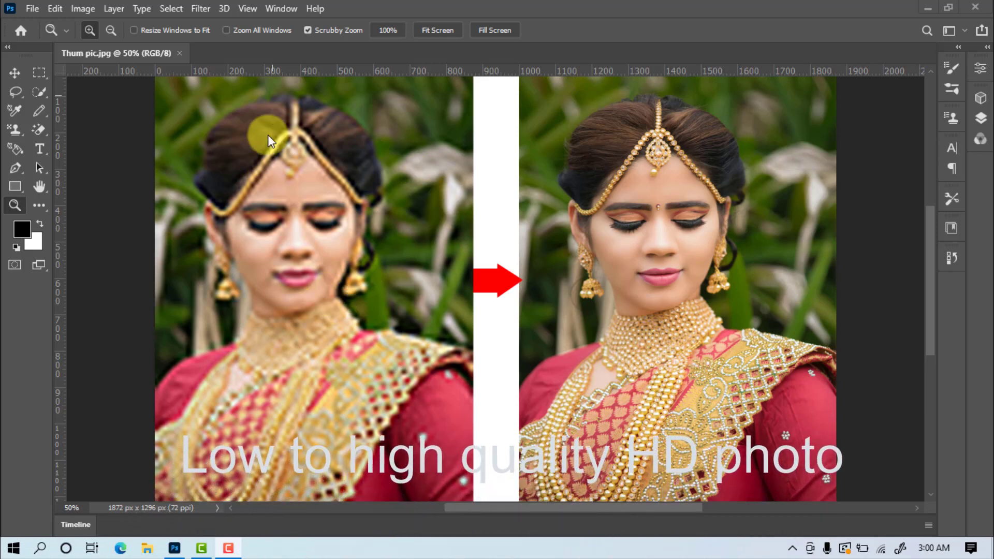
mouse_move(453, 209)
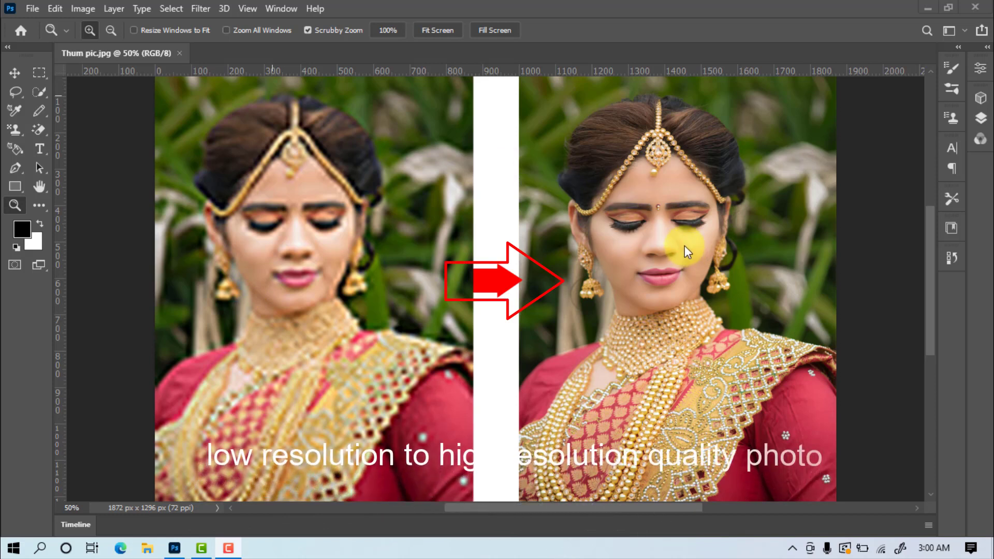
mouse_move(501, 329)
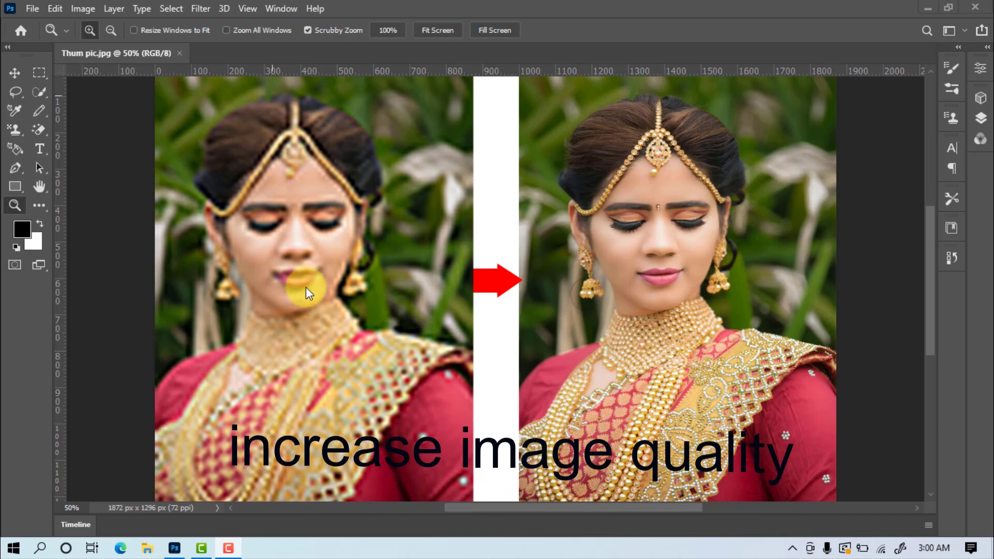
mouse_move(694, 225)
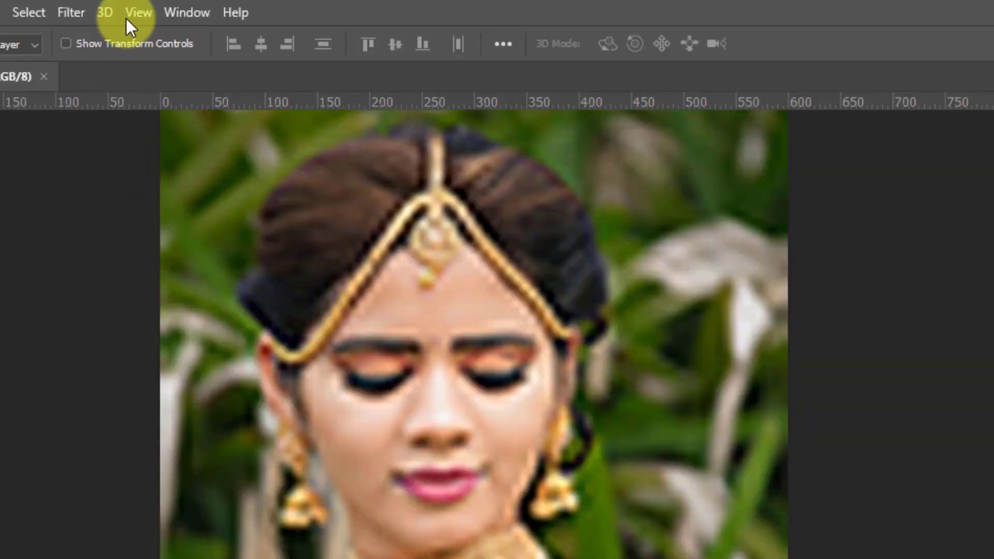
Step: Fit the whole portrait in the window and bring up the Image Size settings
click(138, 12)
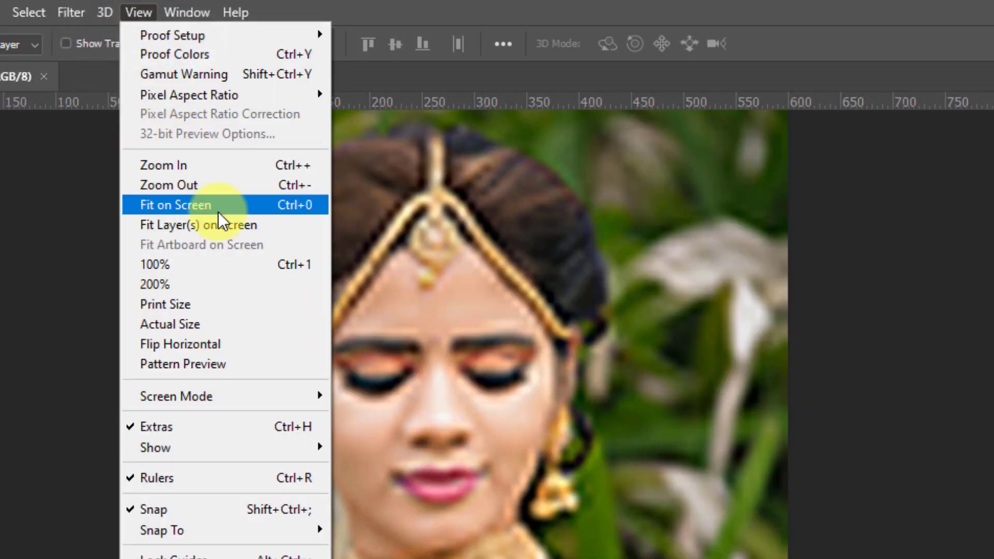
click(174, 205)
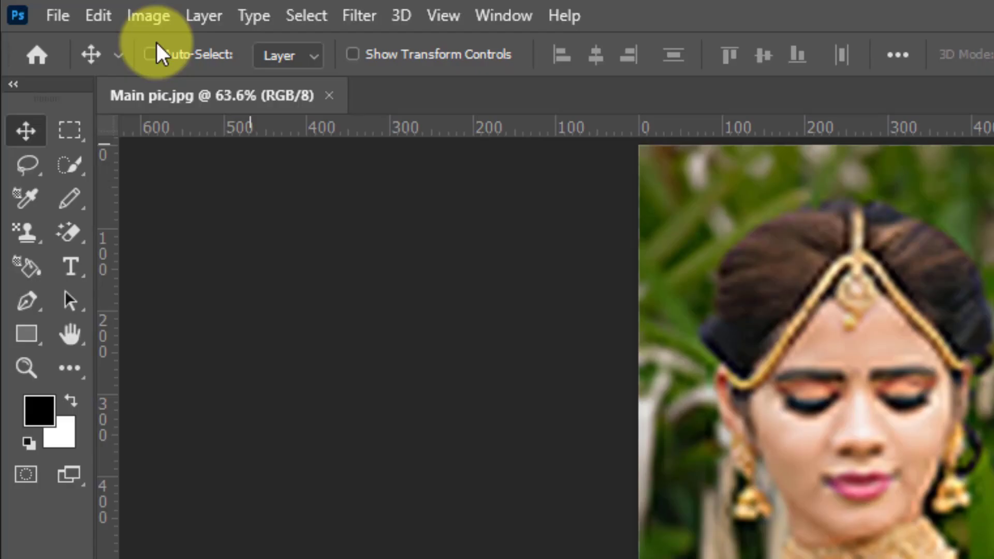
click(148, 16)
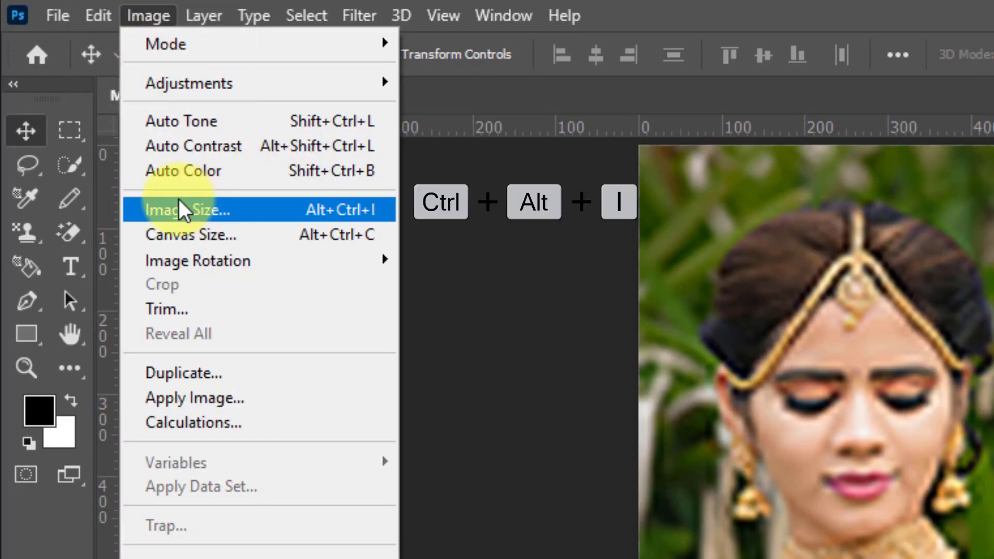
click(187, 209)
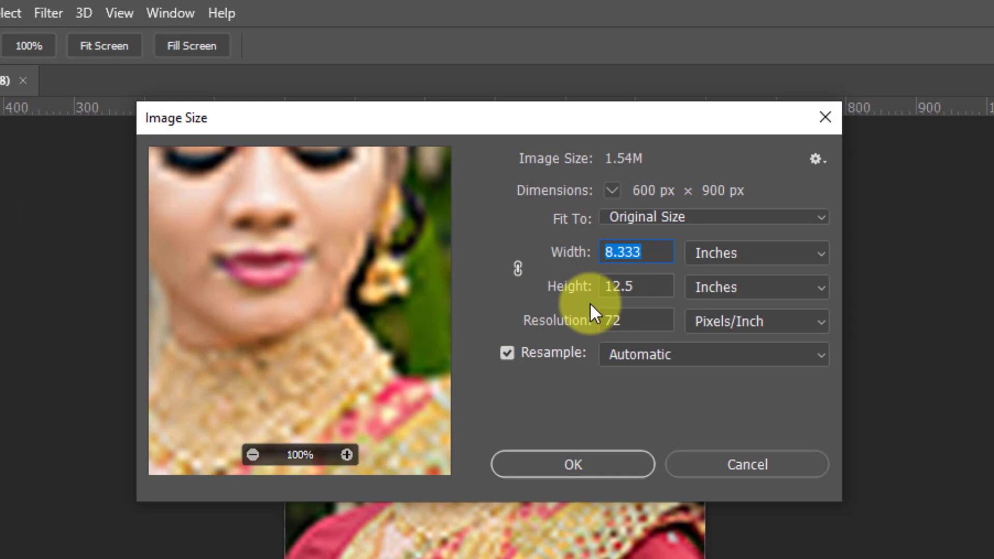
mouse_move(516, 269)
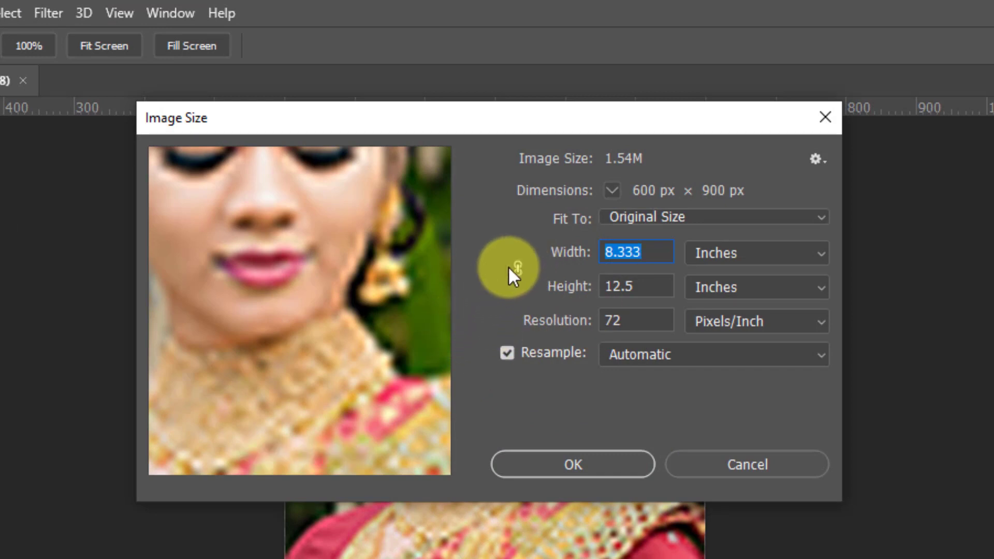
mouse_move(520, 308)
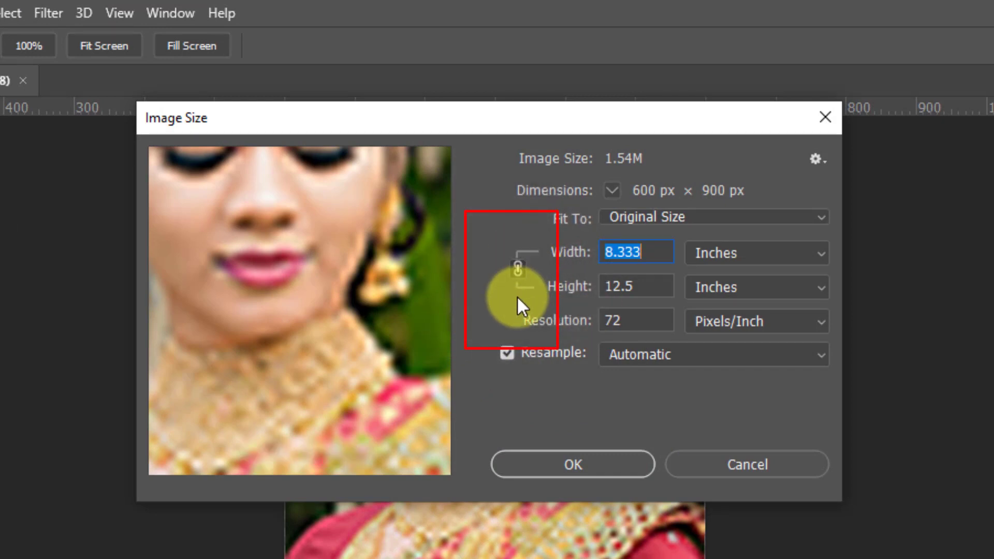
Step: Trial a 2000 × 3000 pixel enlargement and pan the preview over the blurry face
click(755, 253)
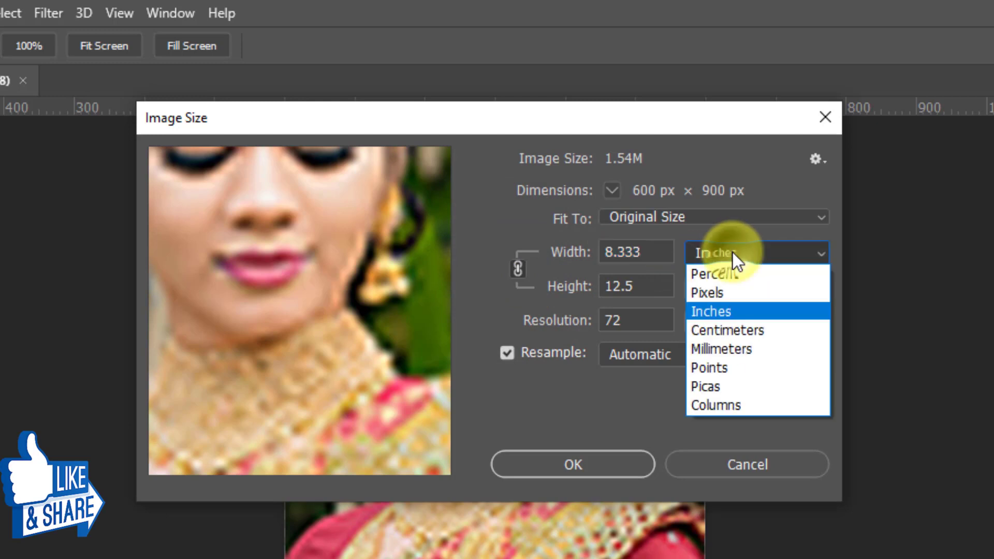
click(706, 292)
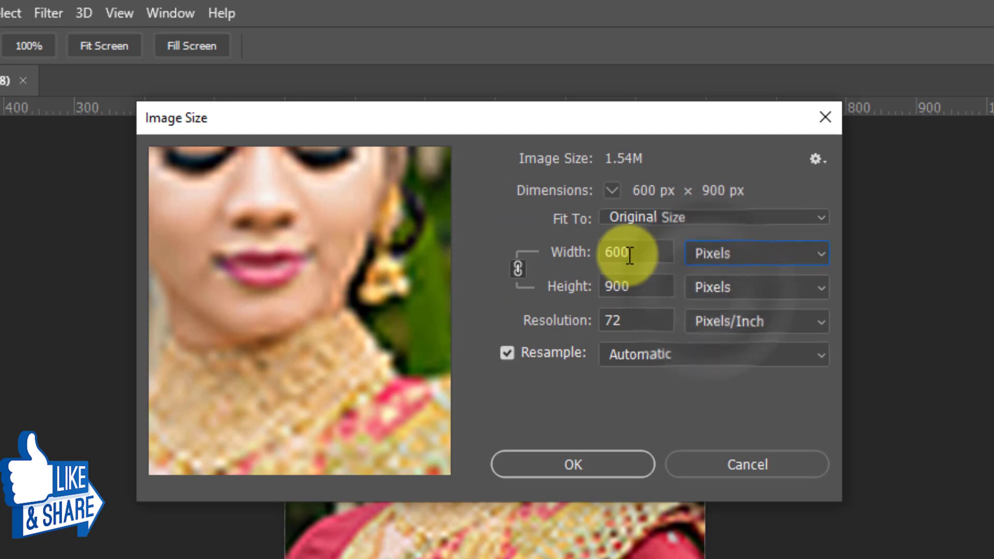
text(200)
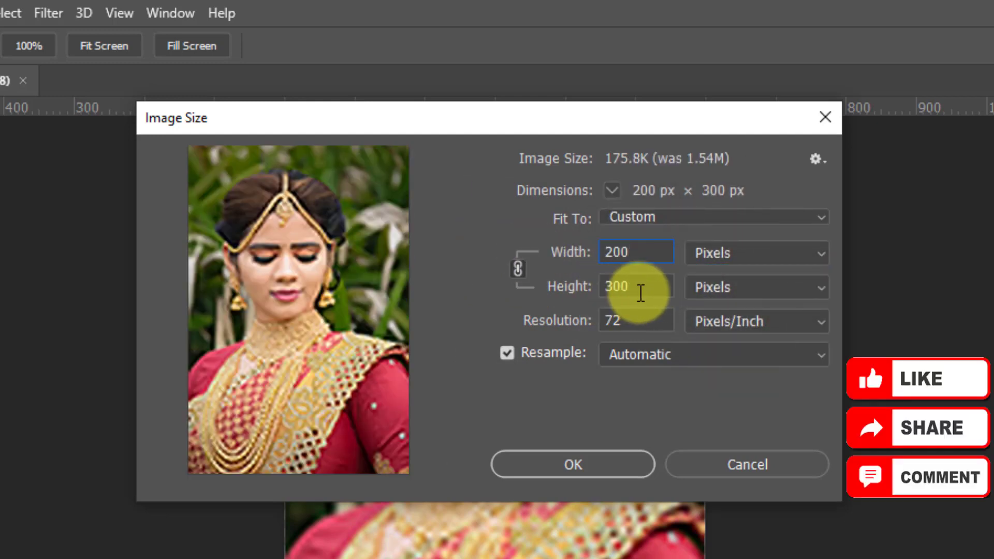
text(2000)
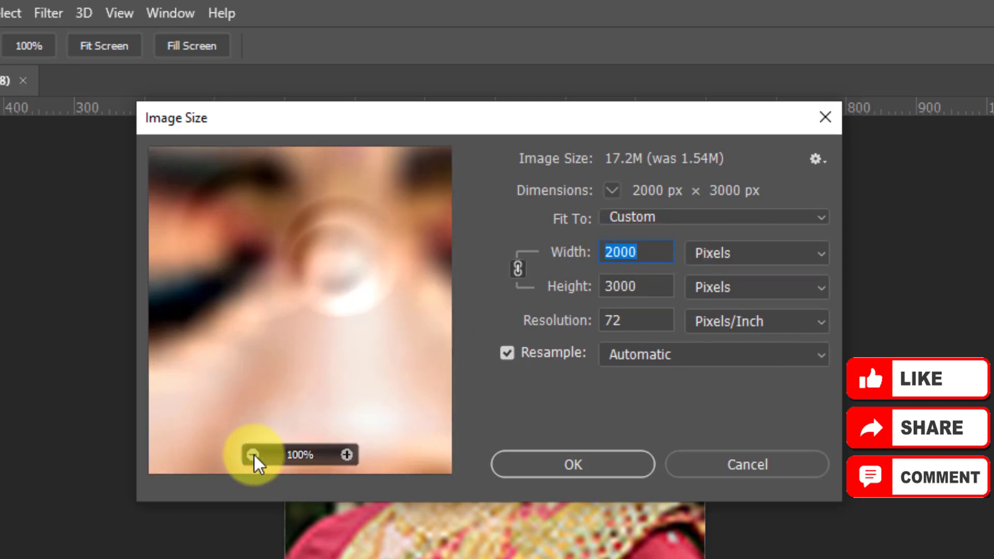
drag(253, 457, 273, 315)
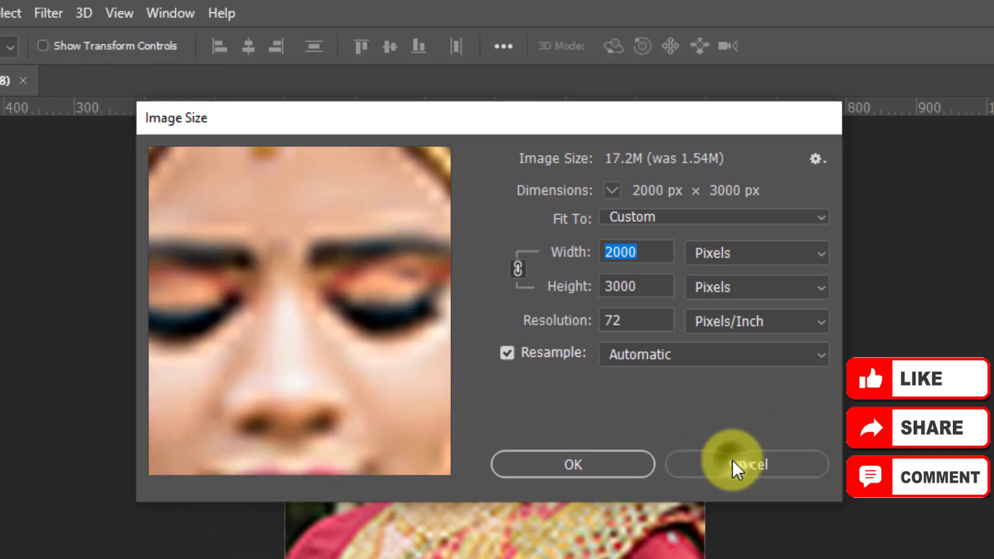
Step: Discard the trial resize and enable Preserve Details 2.0 Upscale in Technology Previews preferences
click(747, 465)
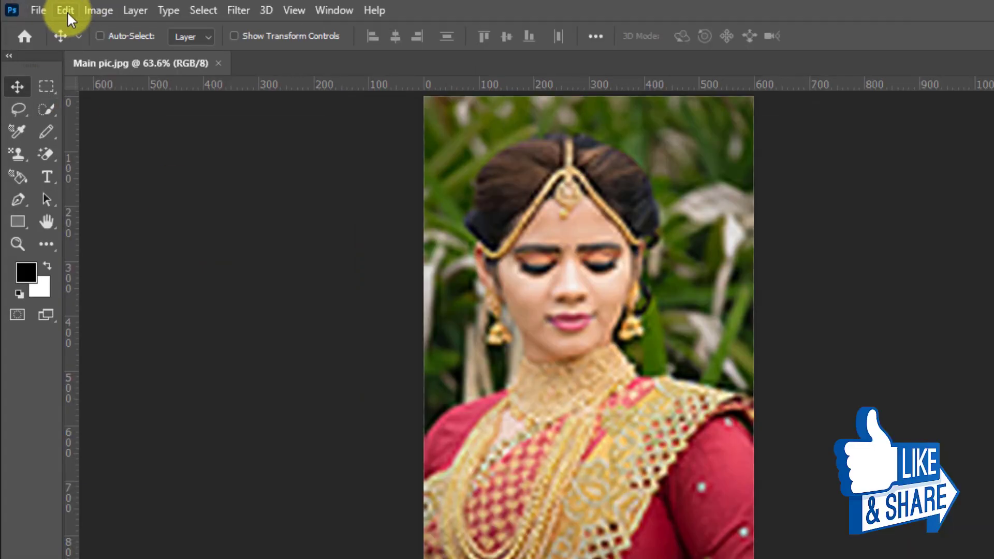
click(64, 11)
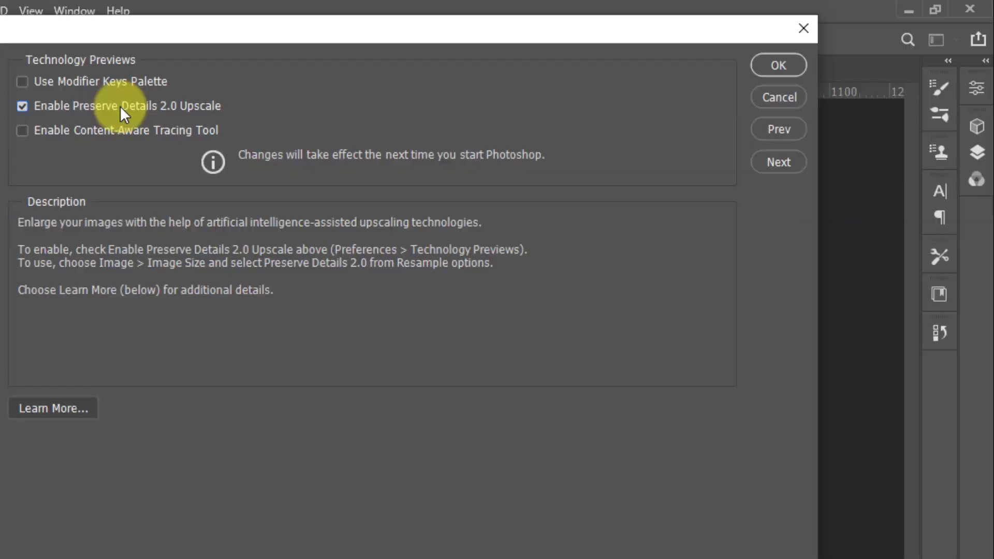
click(777, 65)
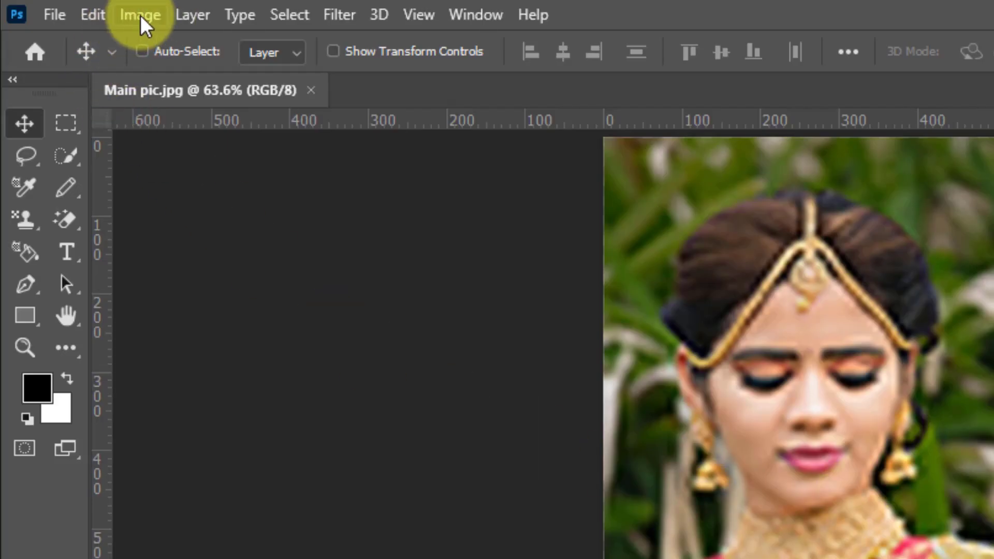
Step: Set a constrained new size of 5556 × 8333 pixels at 100 ppi in Image Size
click(139, 13)
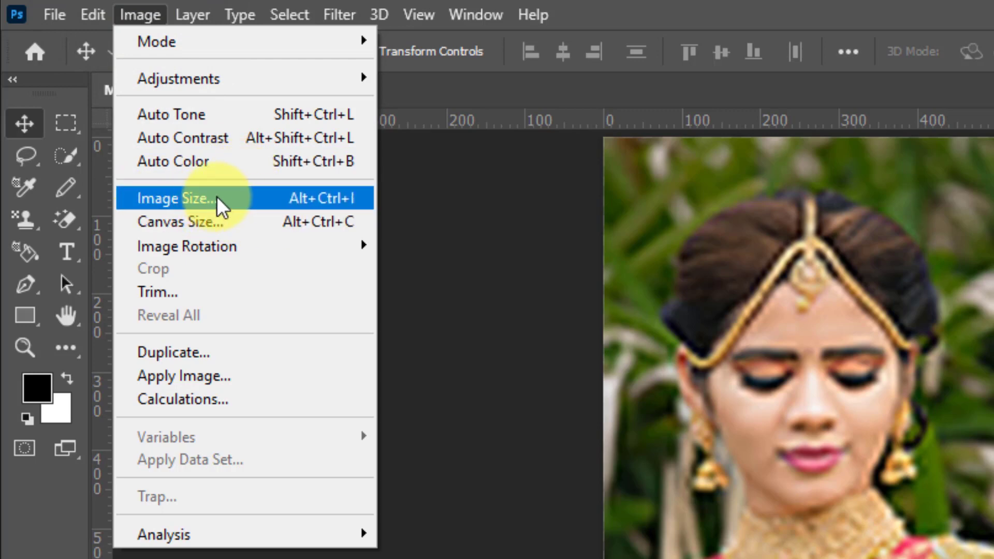
click(177, 198)
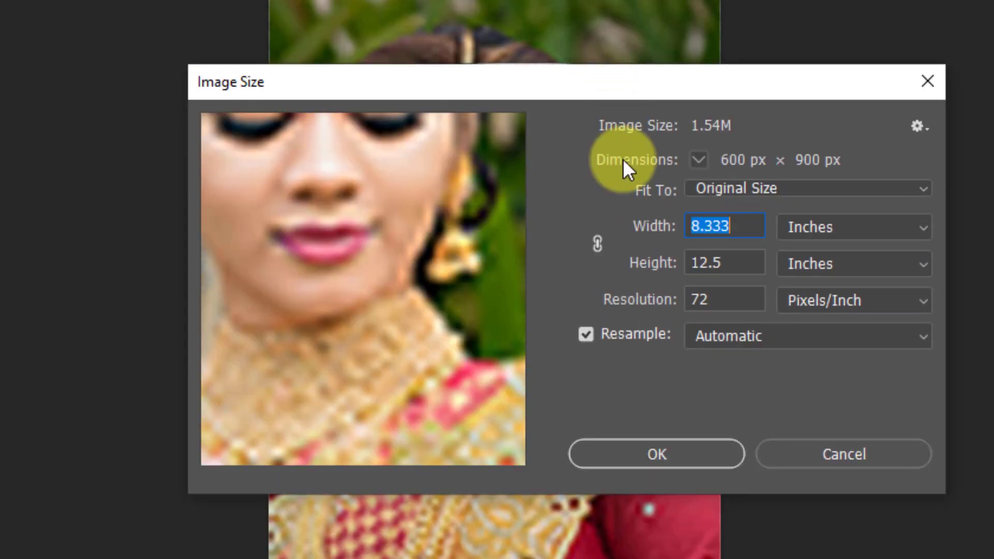
click(852, 226)
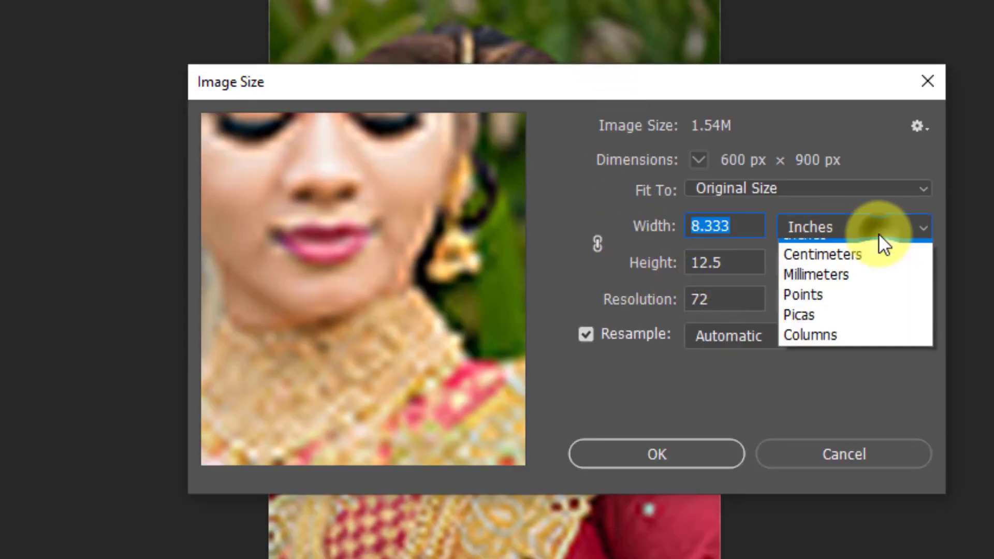
click(806, 235)
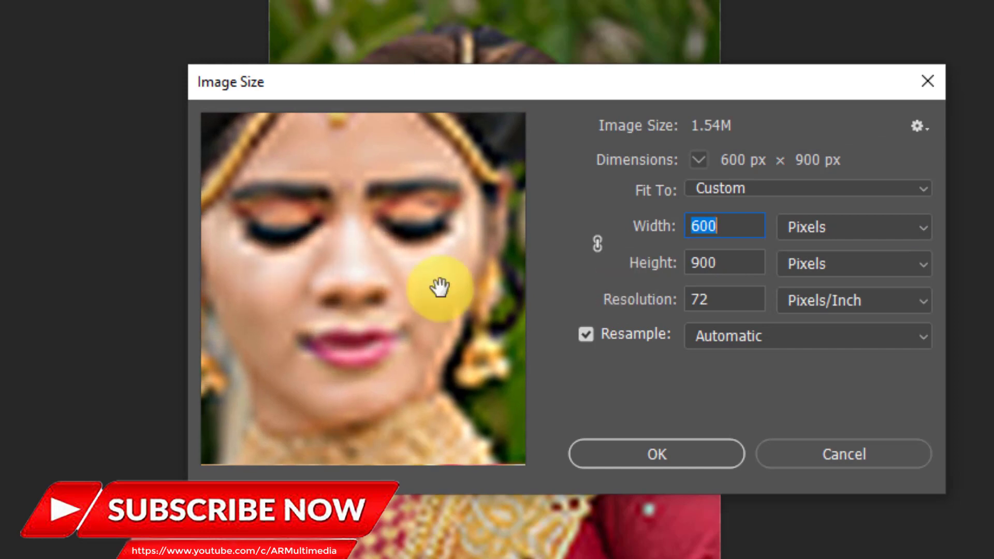
mouse_move(597, 244)
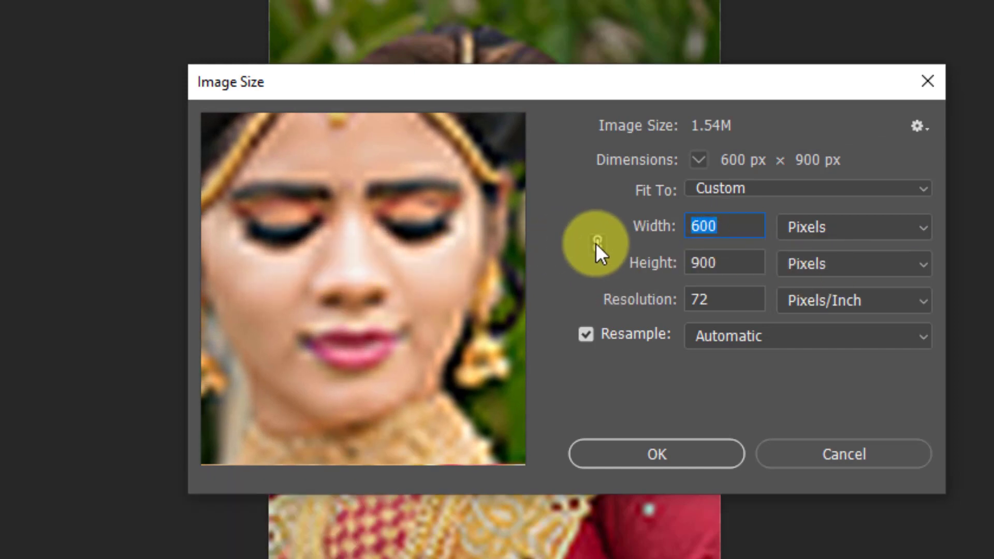
click(805, 187)
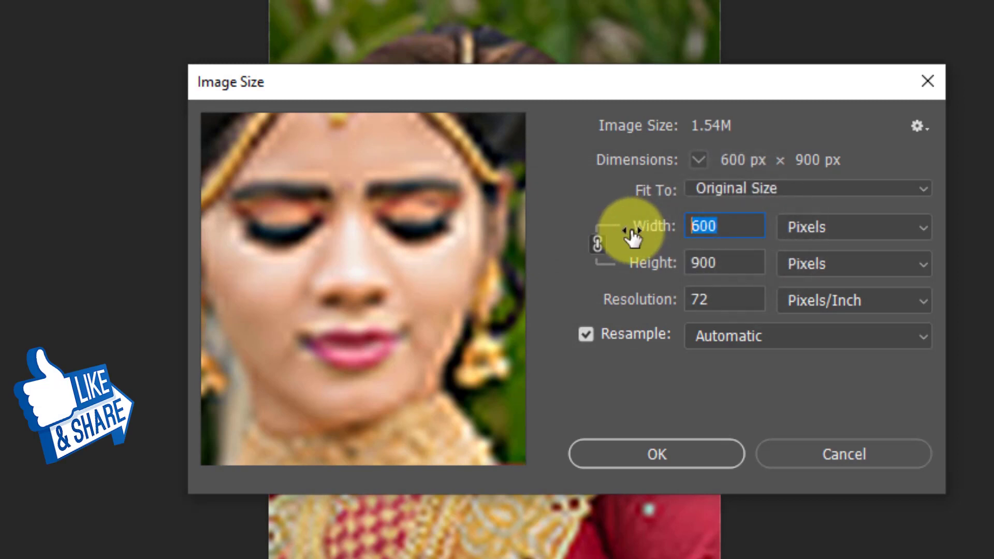
text(4000)
click(724, 300)
text(100)
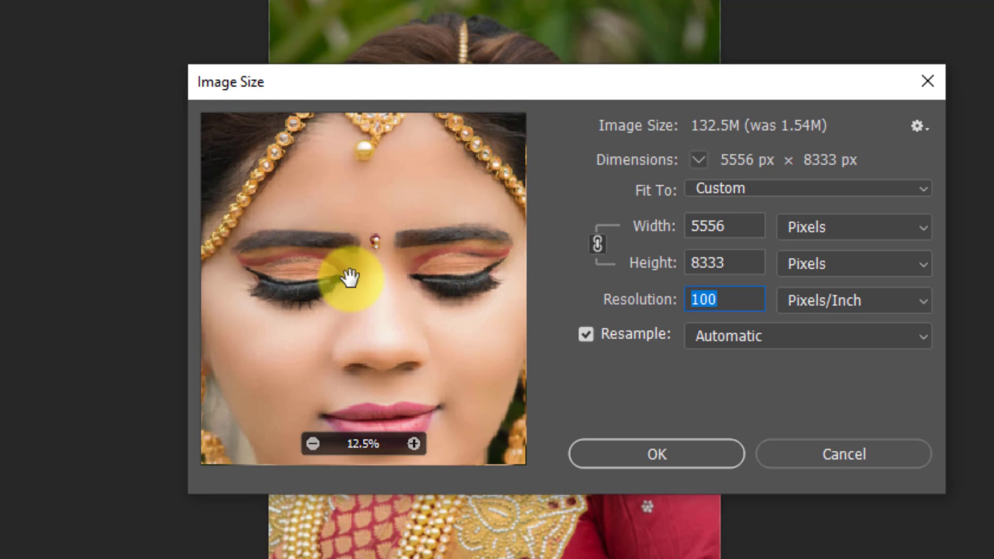
click(806, 336)
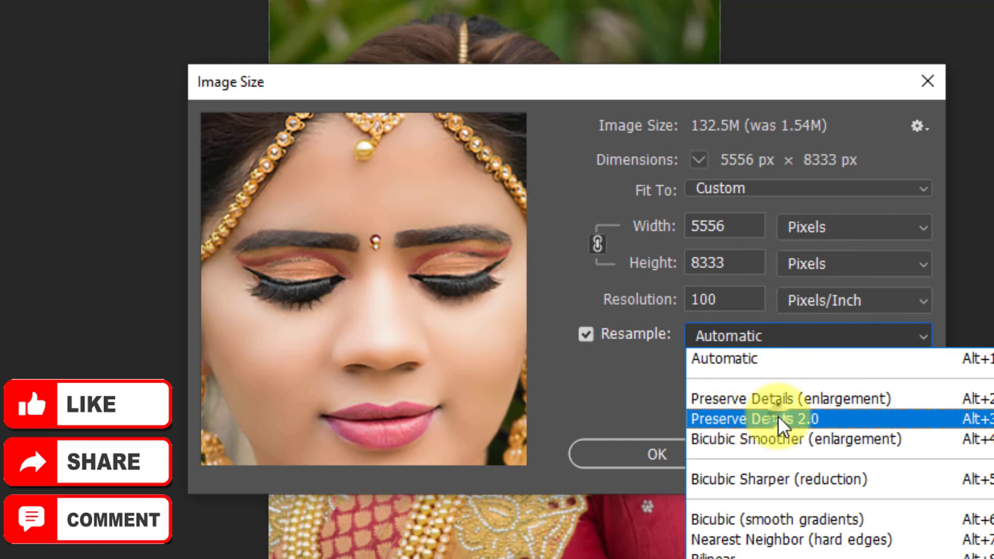
Step: Resample with Preserve Details 2.0 and 22% noise reduction, applying the upscale
click(783, 419)
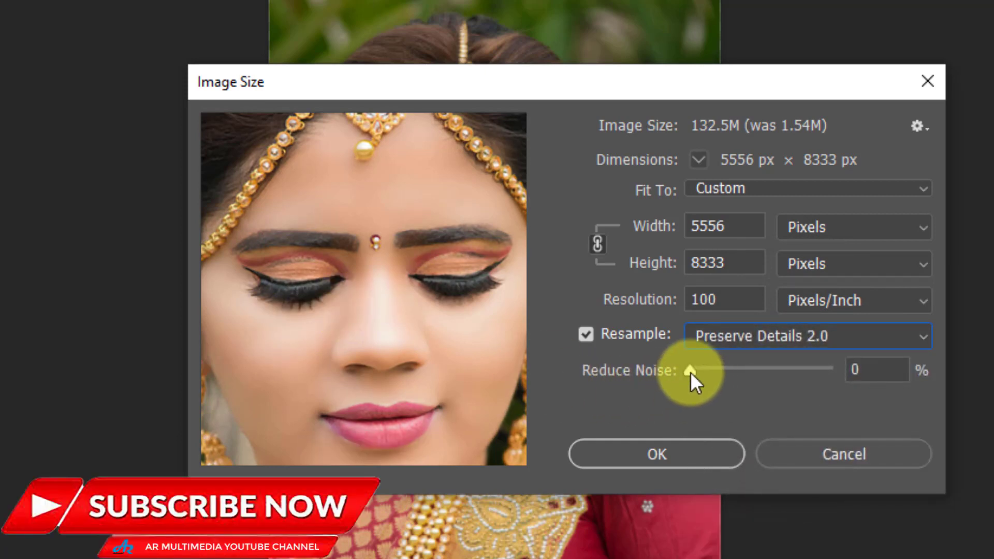
drag(696, 370, 720, 369)
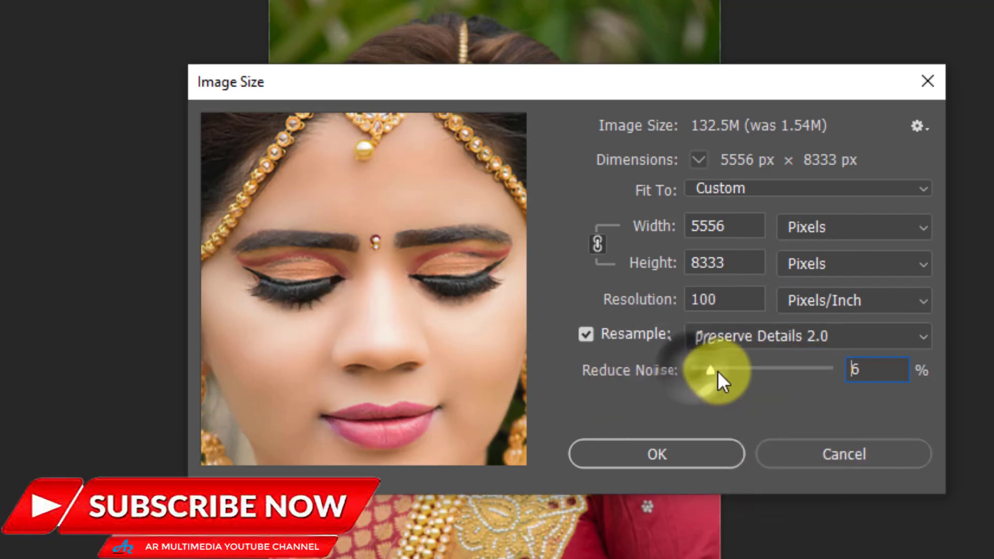
drag(710, 369, 764, 369)
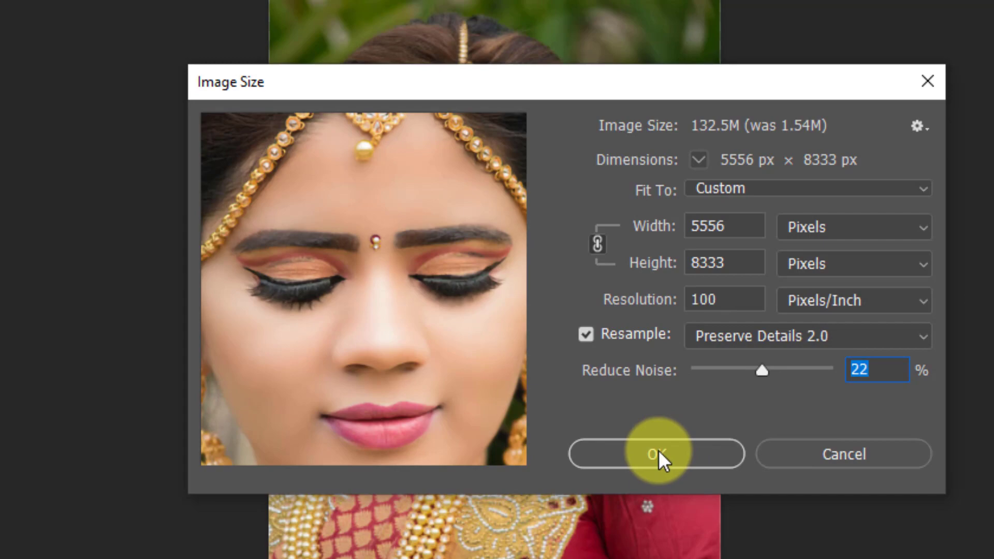
click(656, 454)
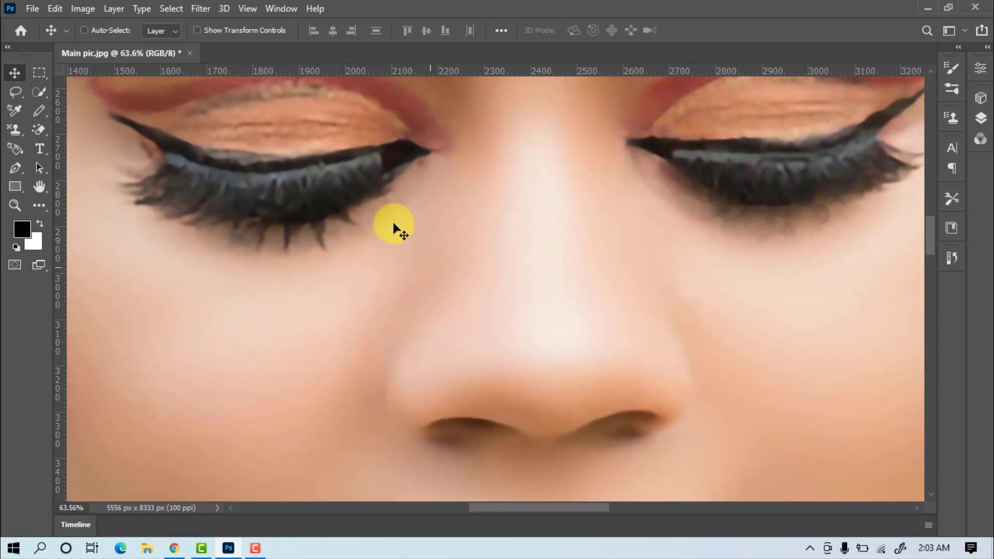
Step: Fit the whole 5556 × 8333 px portrait on screen via the View menu
click(247, 8)
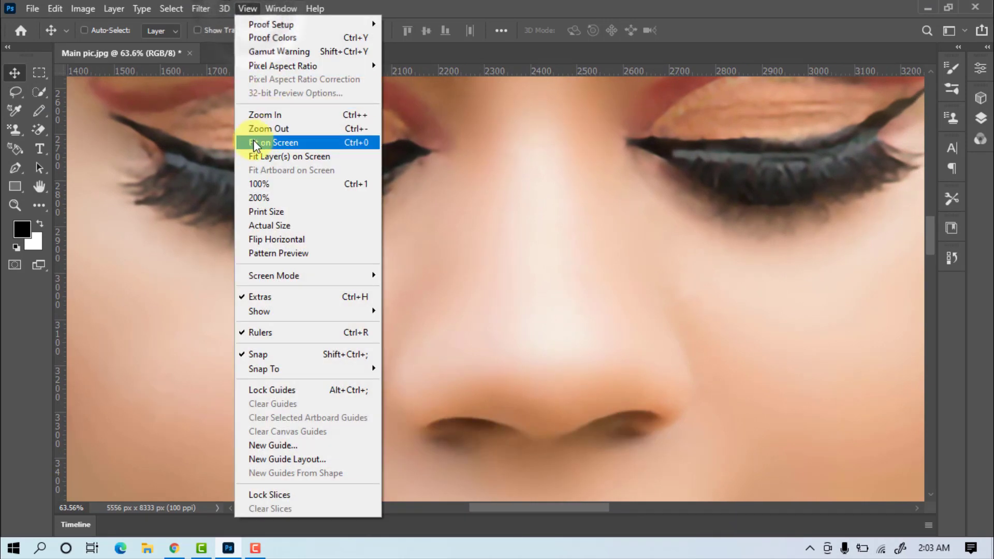
click(275, 142)
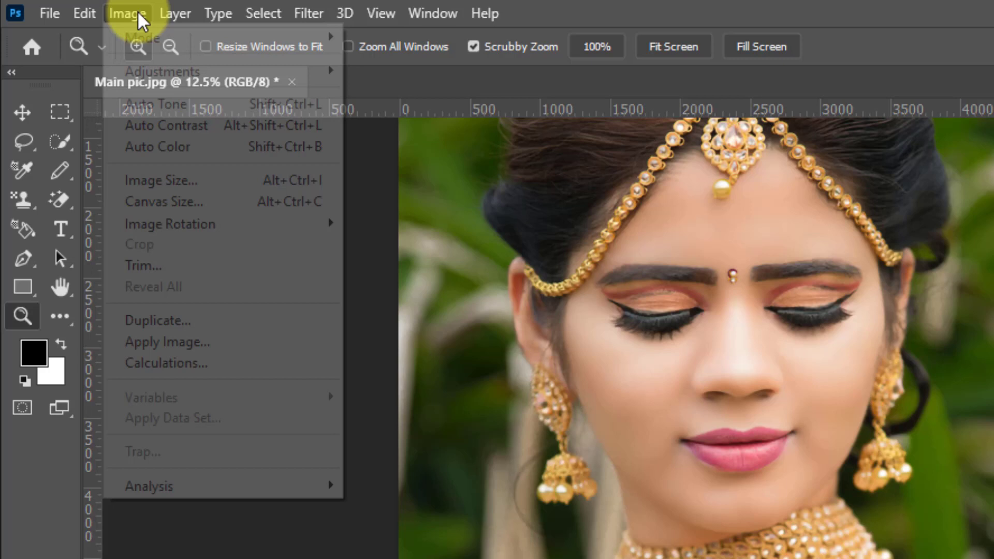
mouse_move(163, 71)
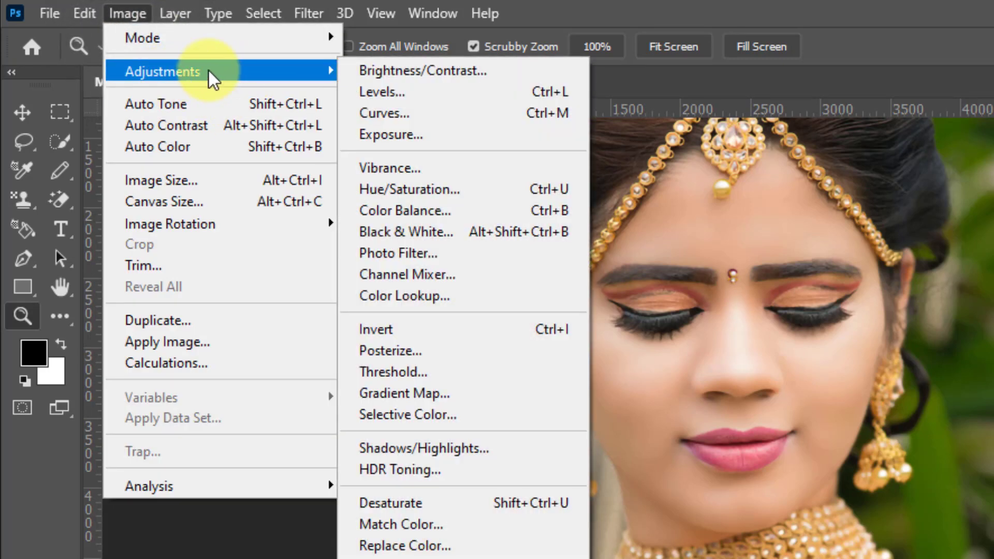
mouse_move(380, 92)
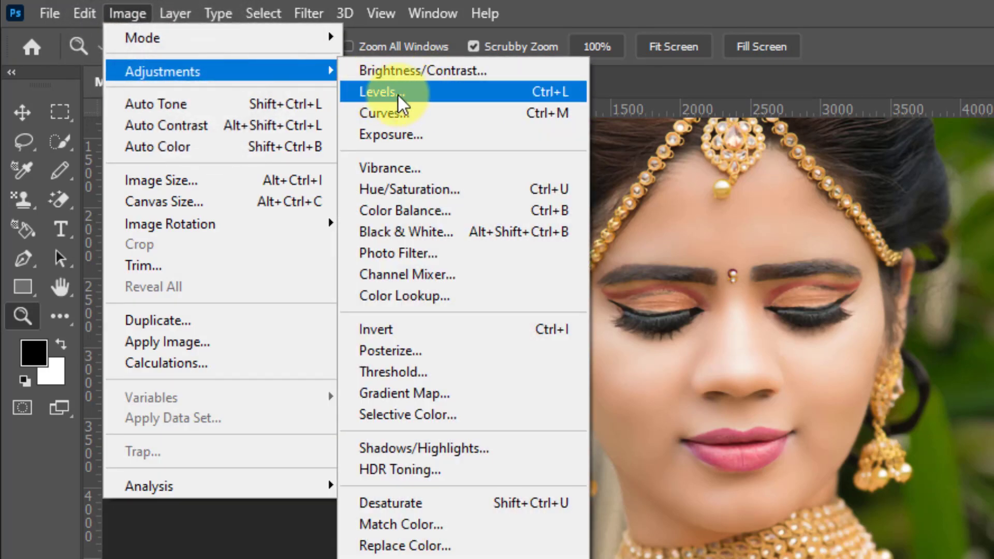
Step: Apply Levels with input values 0, 0.89 and 234 to brighten the portrait
click(379, 93)
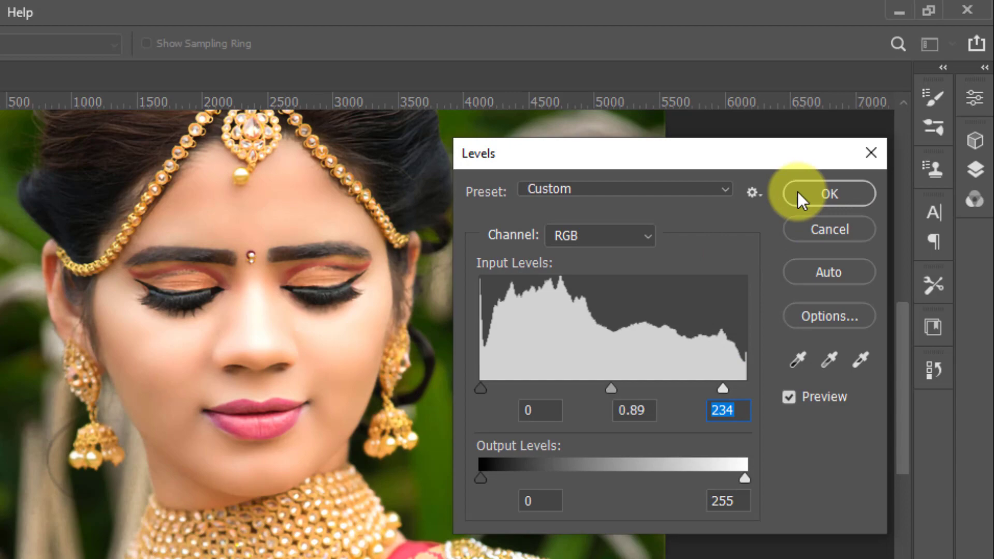
click(827, 193)
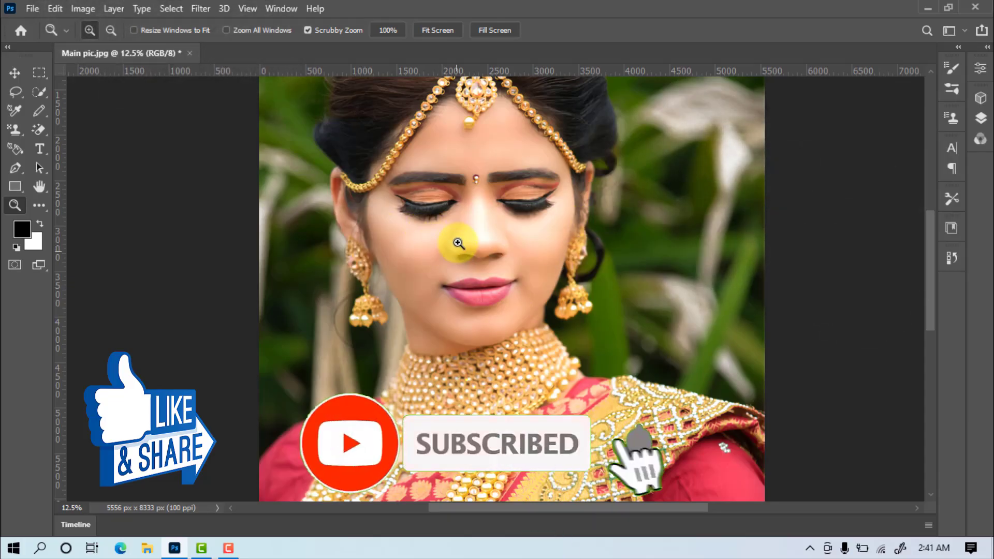
Step: Zoom out until the entire brightened portrait is visible in the window
click(248, 8)
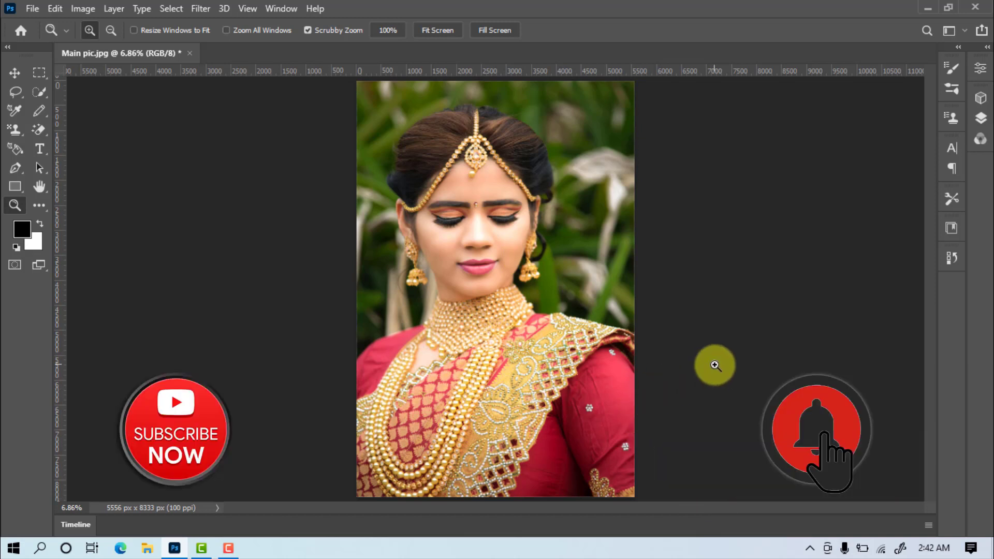
mouse_move(358, 108)
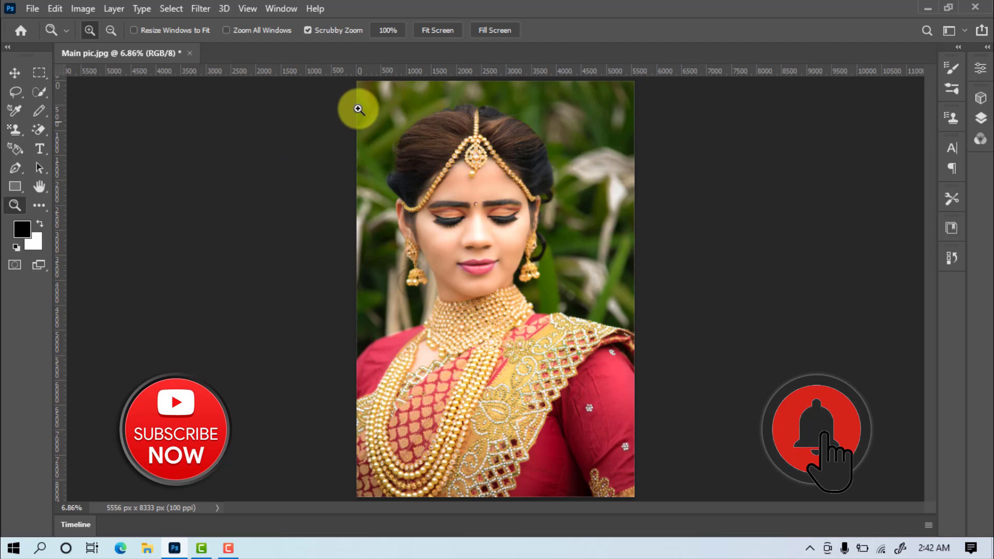
mouse_move(409, 147)
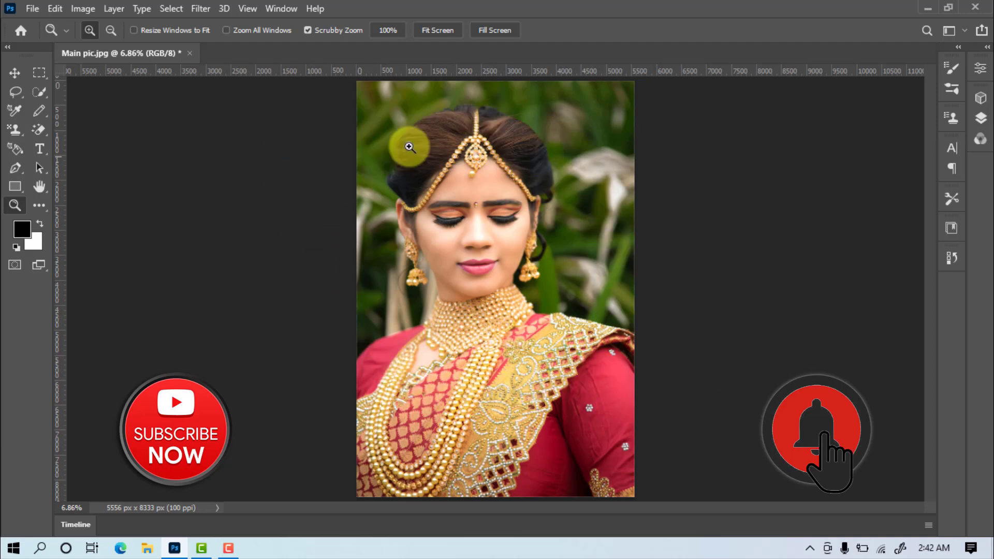